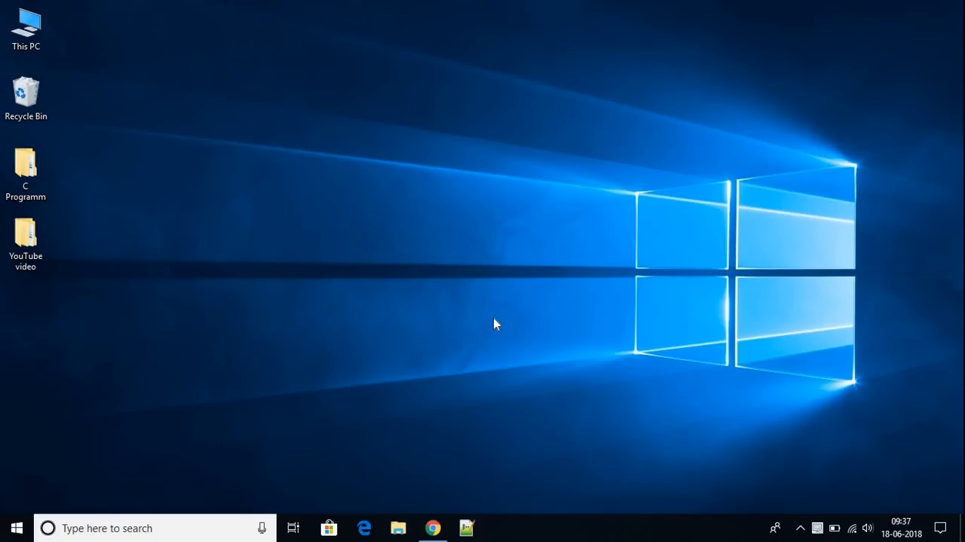
# Launch Chrome and run a Google search for 'java jdk'
pyautogui.click(432, 528)
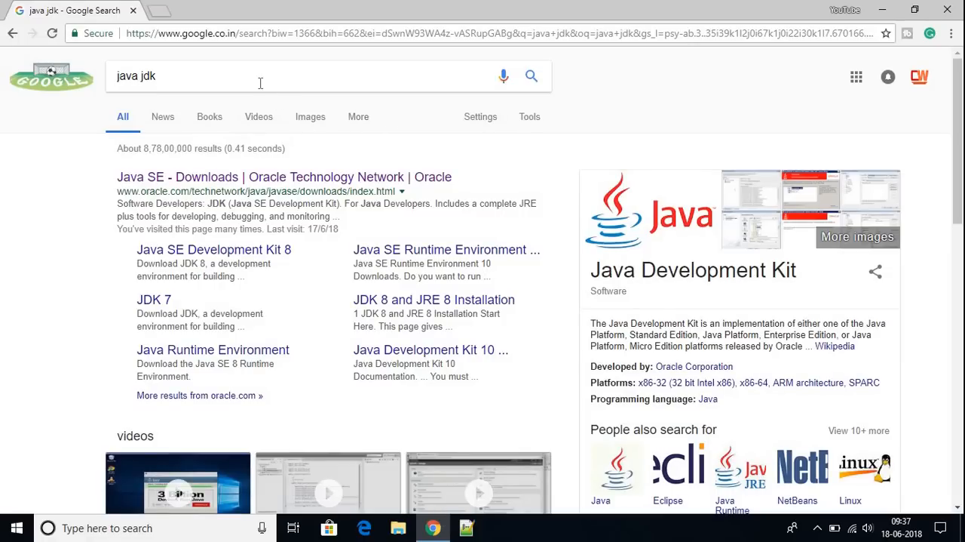
pyautogui.click(260, 75)
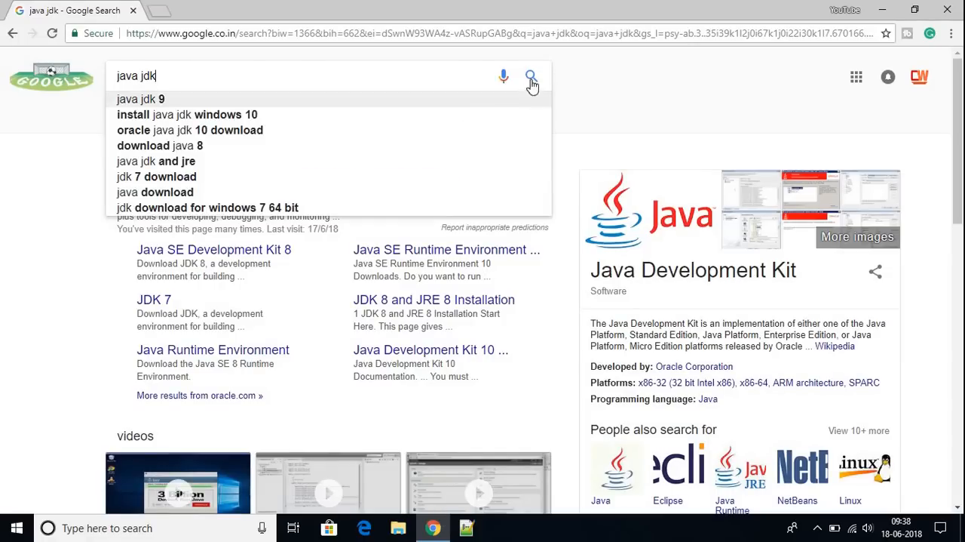
pyautogui.click(531, 76)
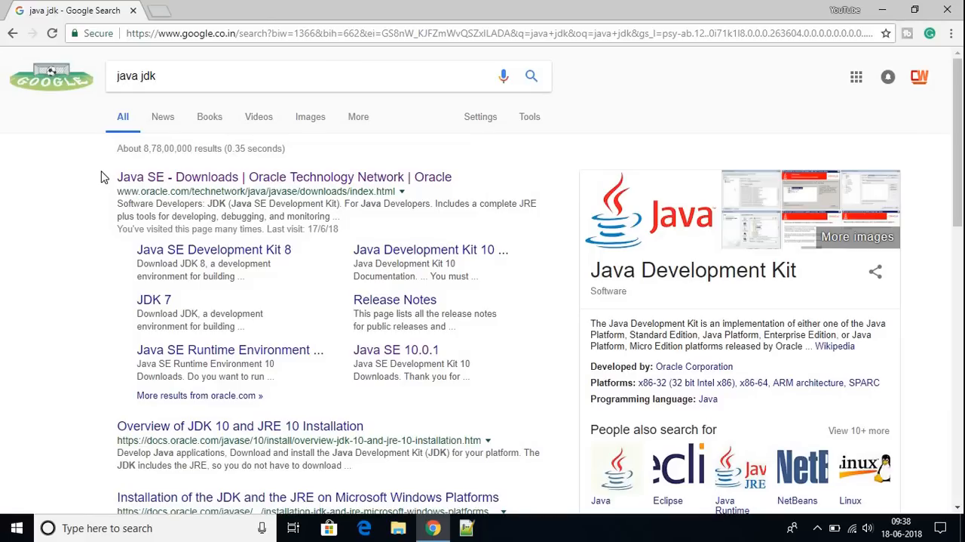
pyautogui.moveTo(211, 181)
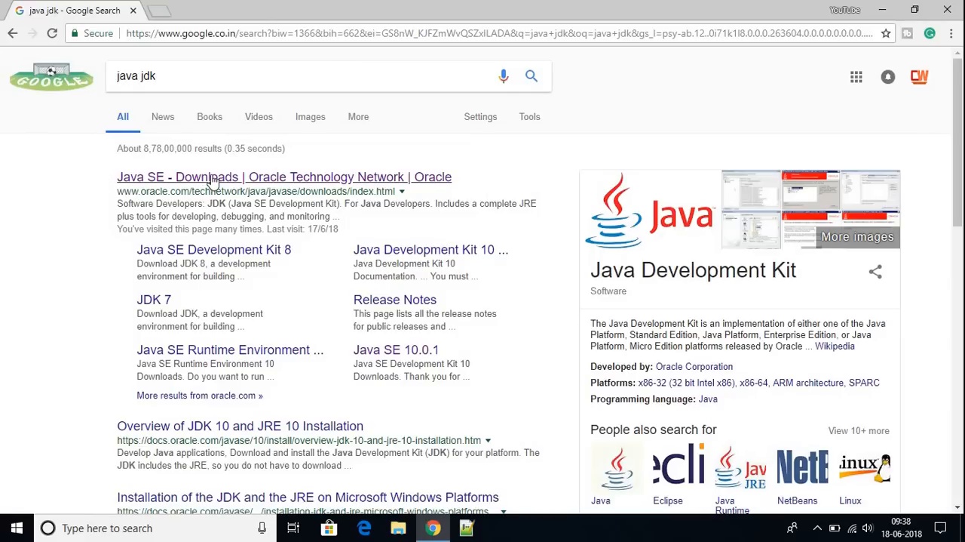
# Open the 'Java SE - Downloads | Oracle Technology Network' result and skim the page
pyautogui.click(284, 177)
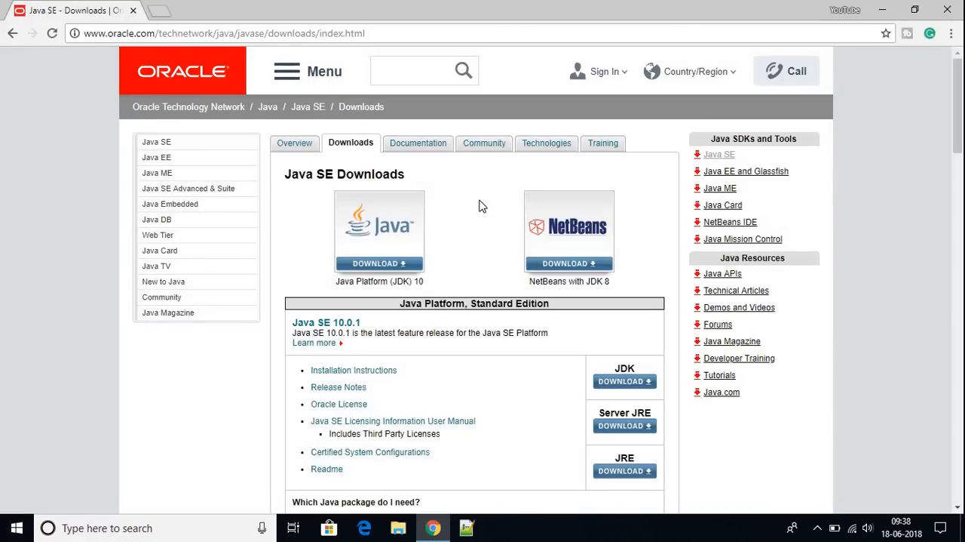
pyautogui.scroll(-3)
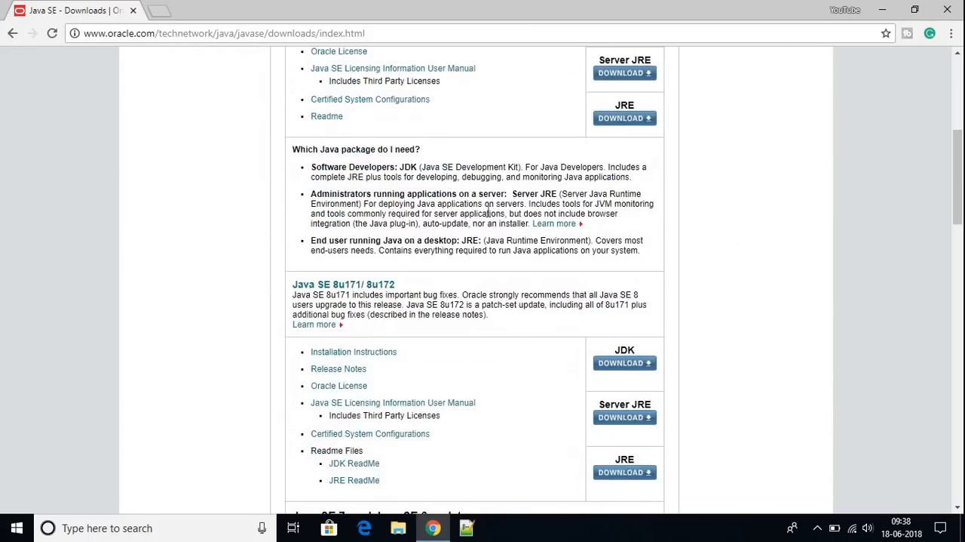
pyautogui.scroll(3)
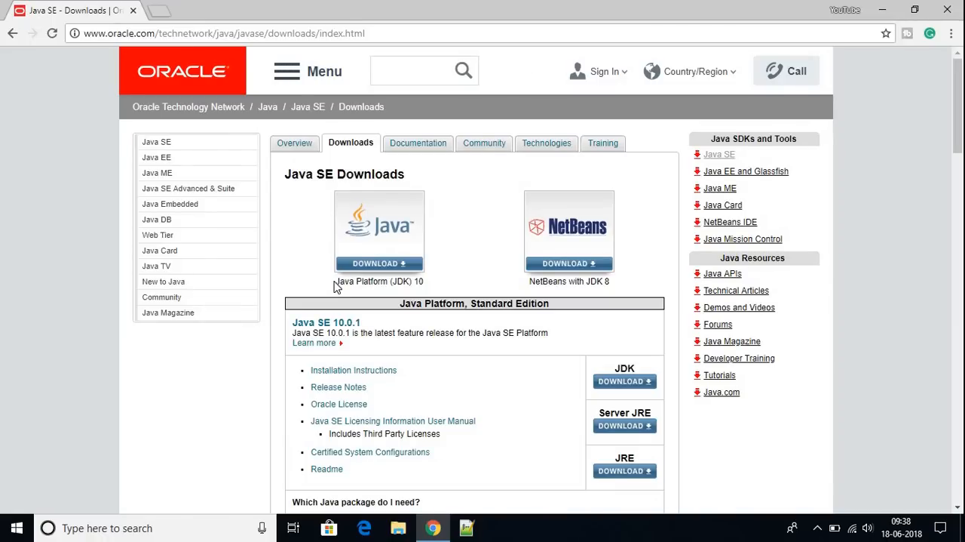
pyautogui.moveTo(615, 285)
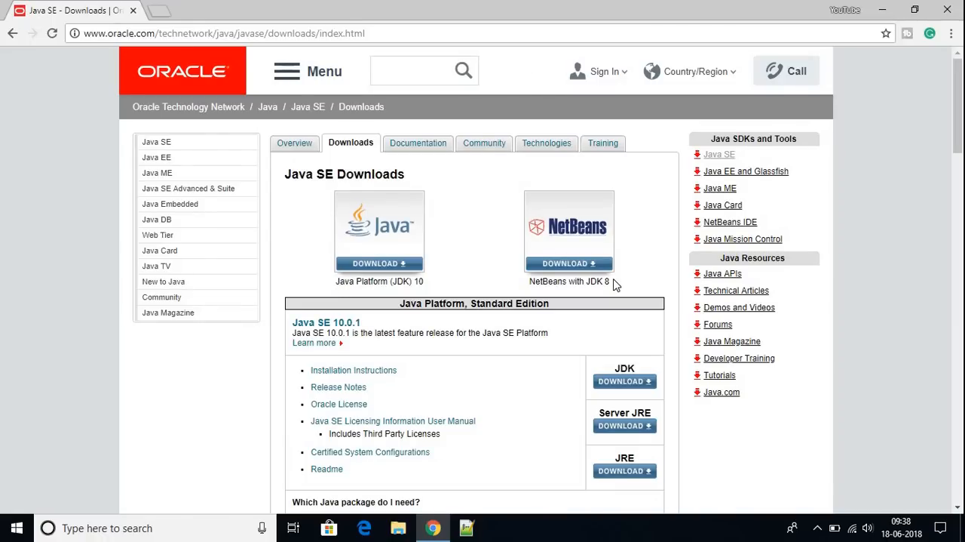
pyautogui.moveTo(566, 165)
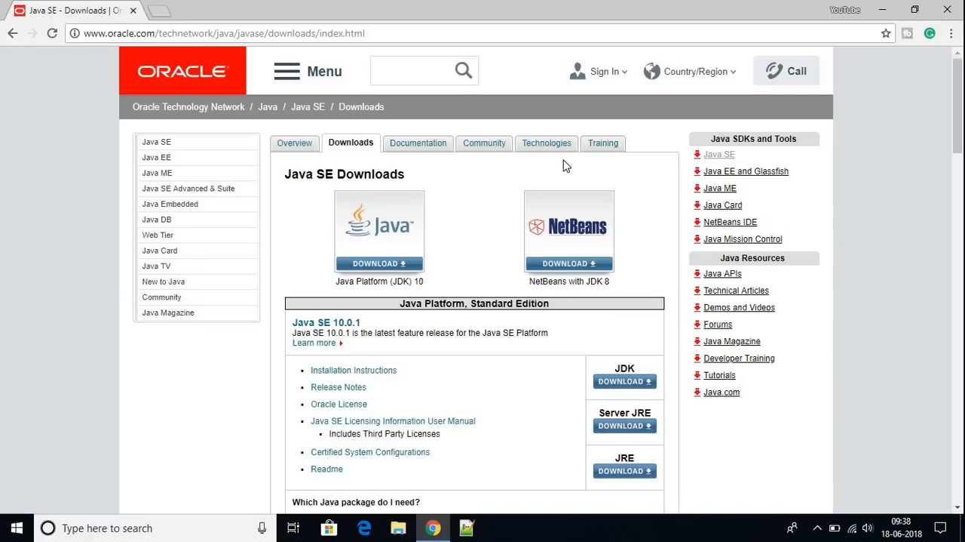
pyautogui.moveTo(552, 294)
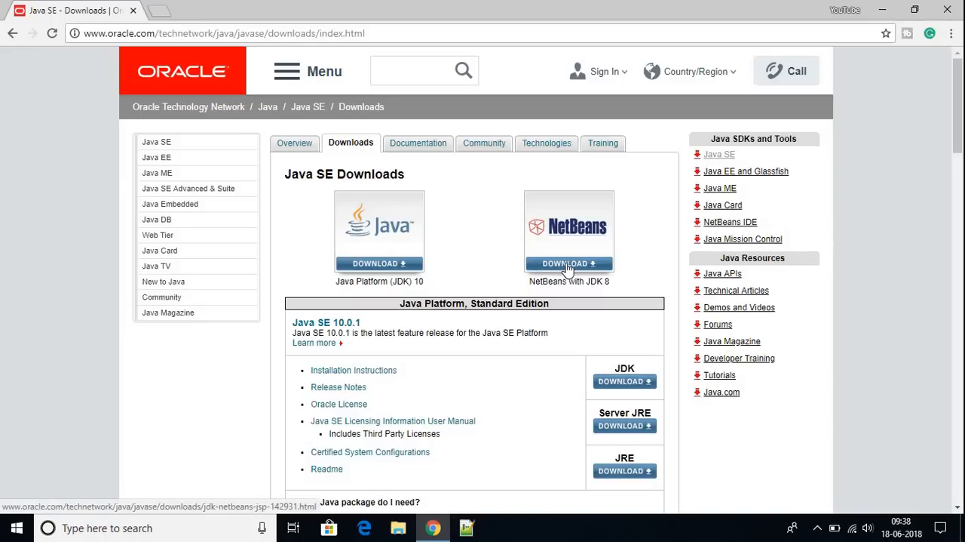
# Open the NetBeans with JDK 8 download, accept the license, and select the Windows x64 row
pyautogui.click(569, 264)
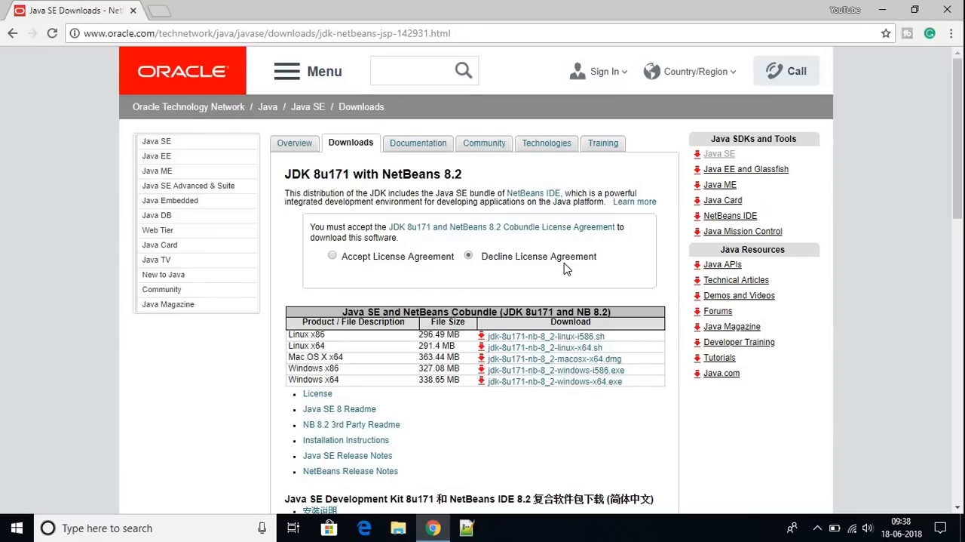
pyautogui.click(332, 255)
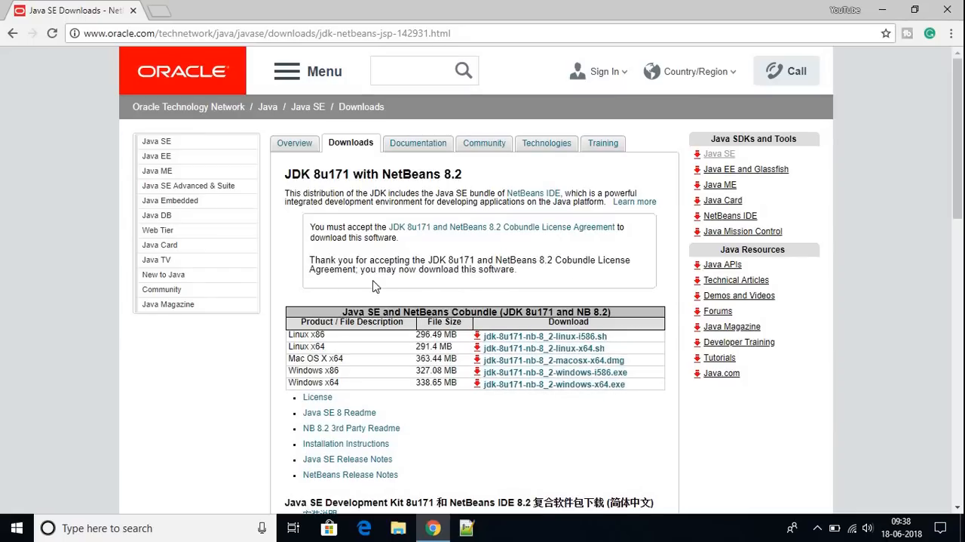
pyautogui.moveTo(400, 338)
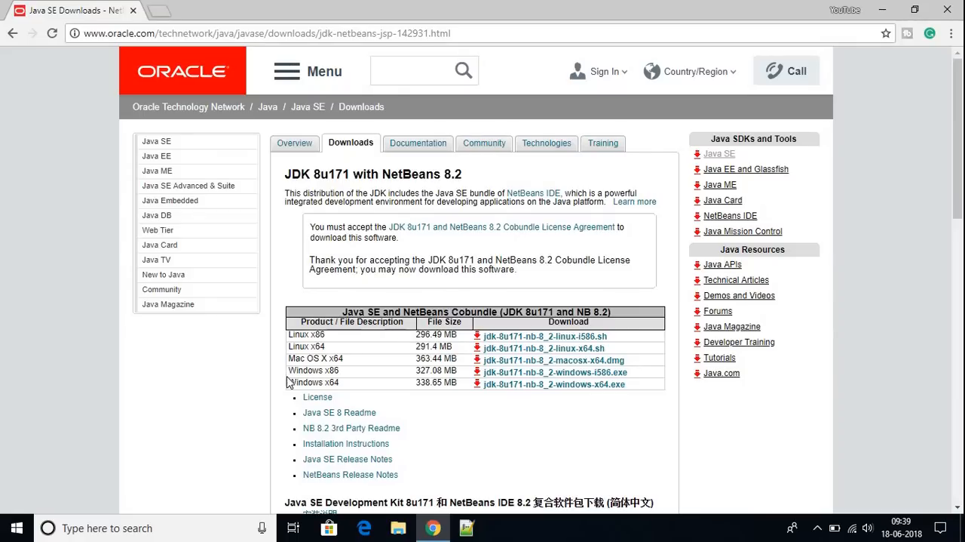
pyautogui.doubleClick(313, 370)
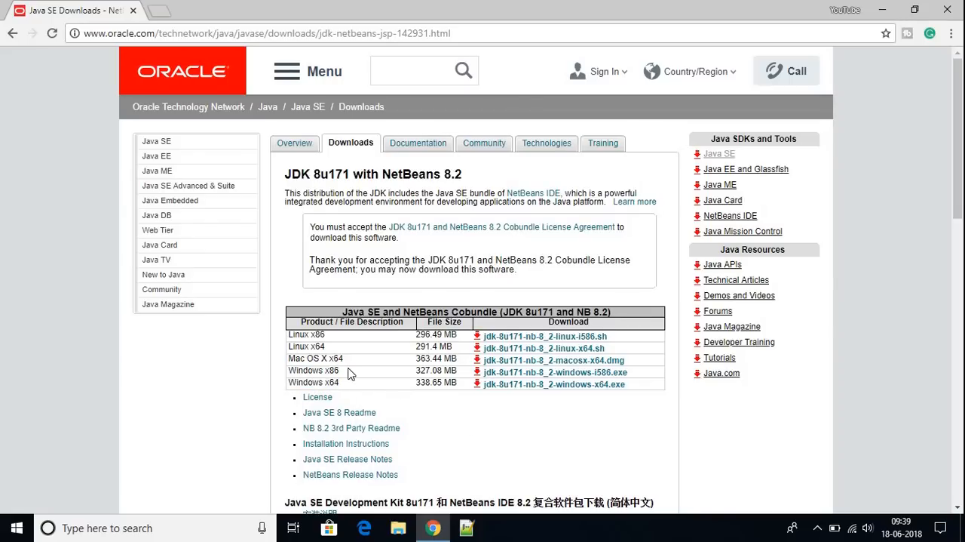
pyautogui.doubleClick(332, 371)
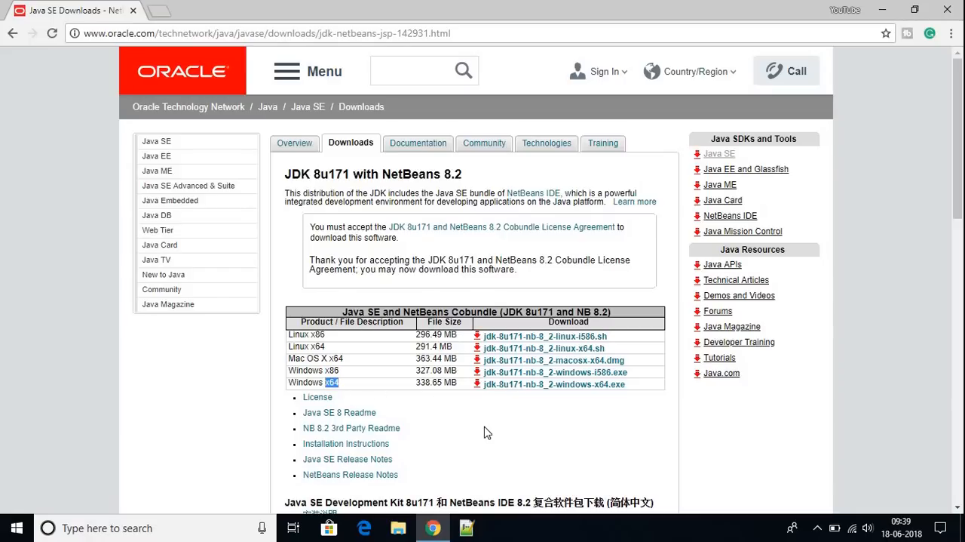
pyautogui.moveTo(491, 432)
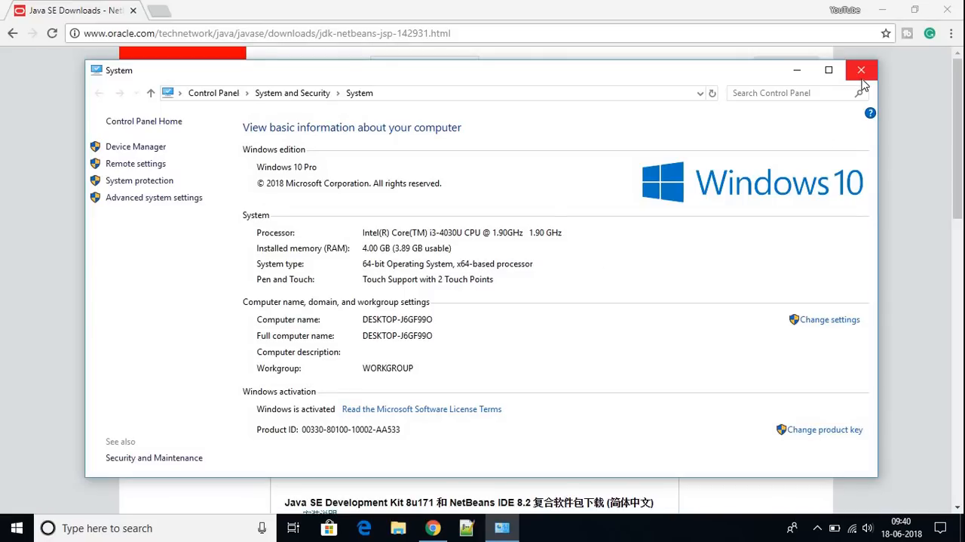
pyautogui.click(861, 70)
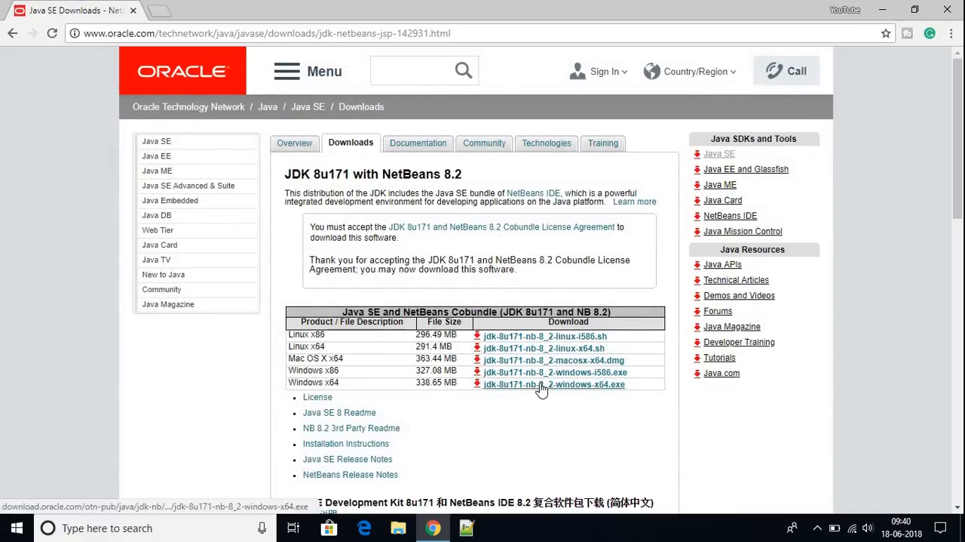
# Download jdk-8u171-nb-8_2-windows-x64.exe
pyautogui.click(553, 384)
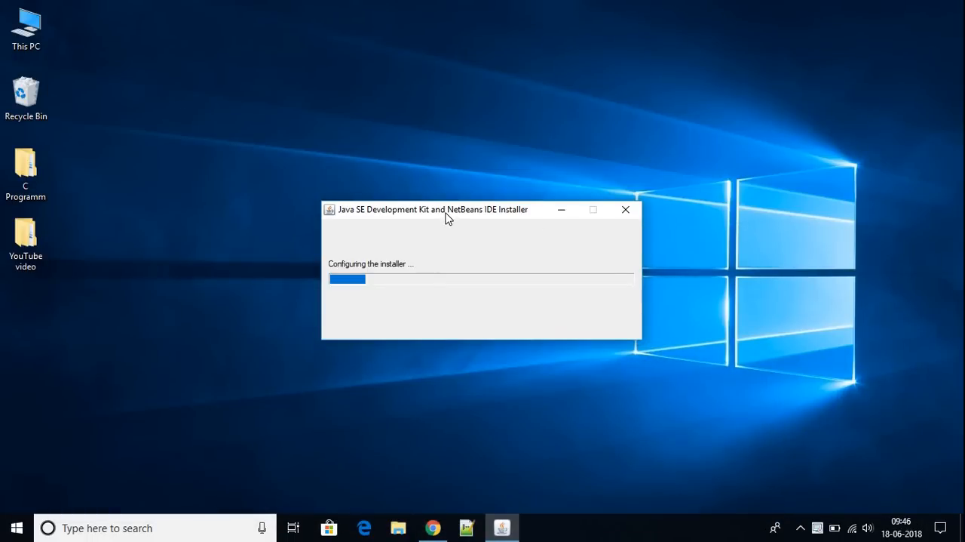
pyautogui.moveTo(366, 282)
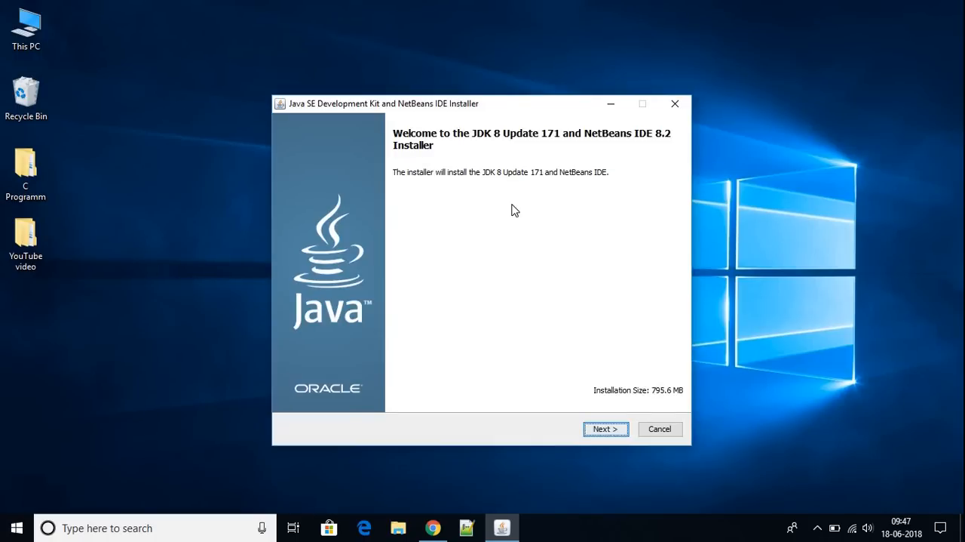
pyautogui.moveTo(436, 149)
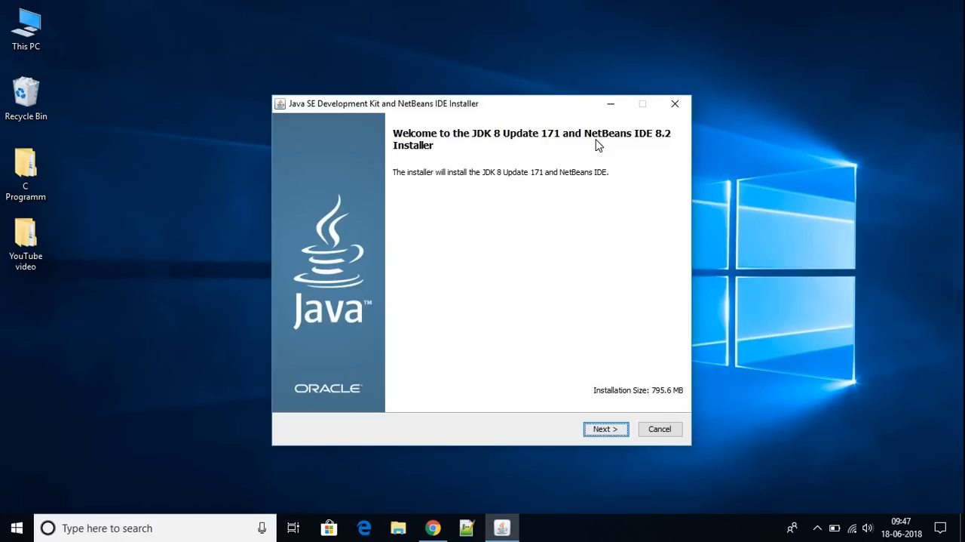
pyautogui.moveTo(655, 404)
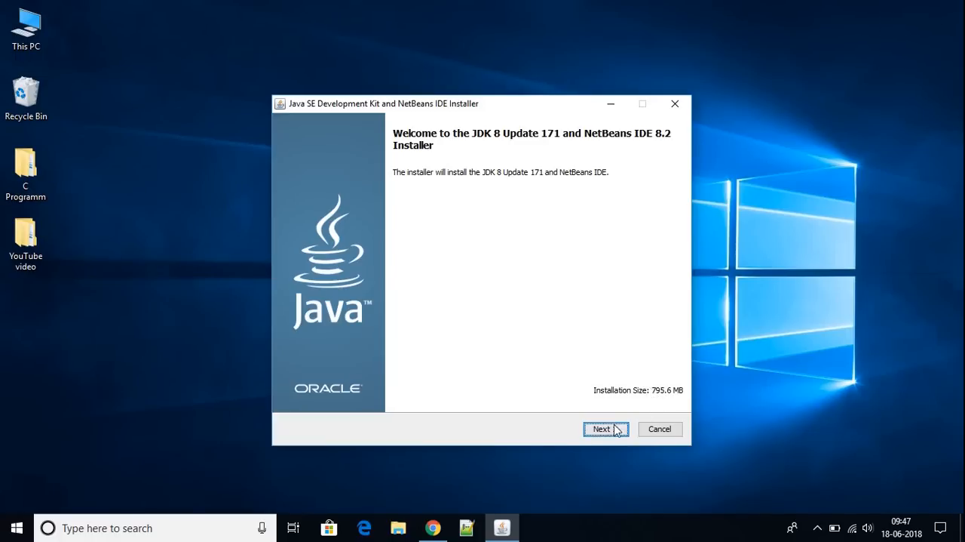
# Advance the JDK and NetBeans installer past its welcome page
pyautogui.click(601, 428)
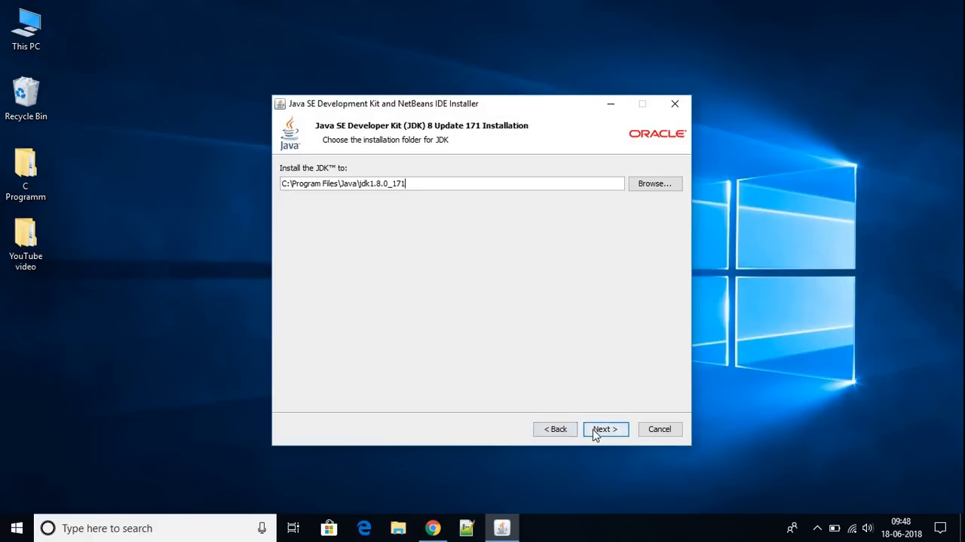
# Accept the default JDK and NetBeans 8.2 folders and start installing
pyautogui.click(605, 428)
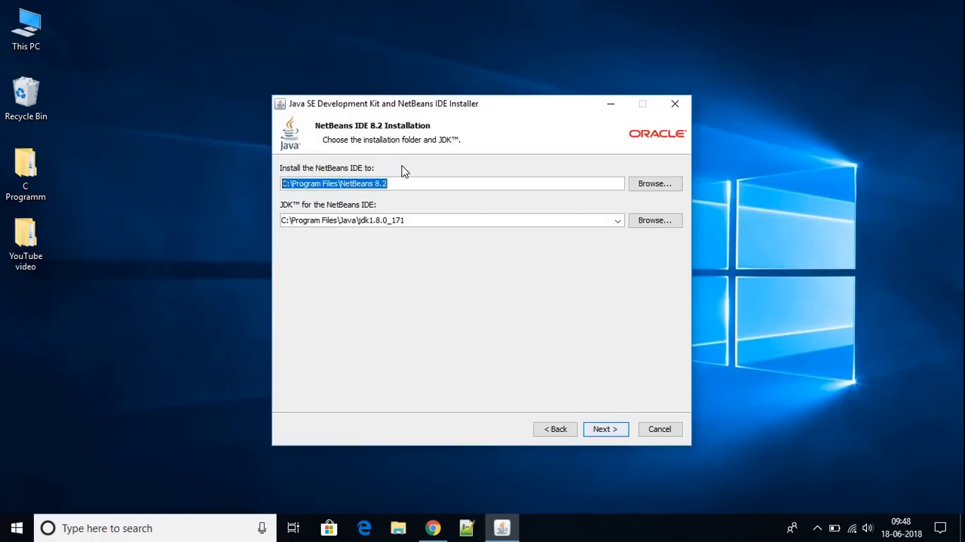
pyautogui.moveTo(407, 173)
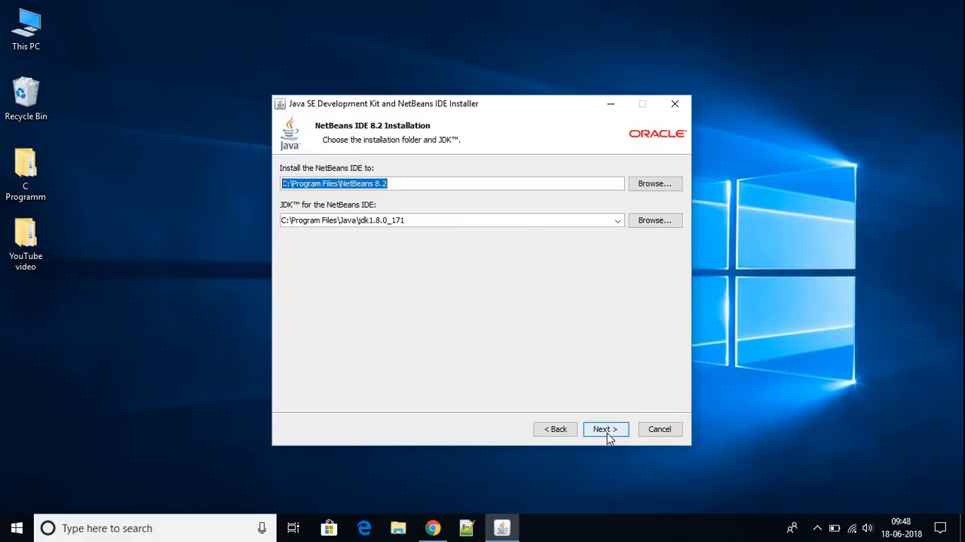
pyautogui.click(605, 428)
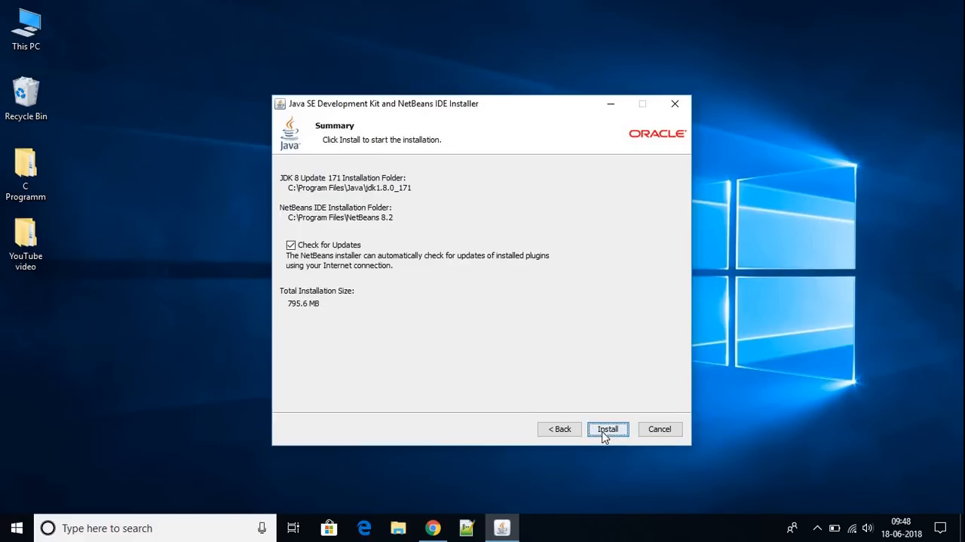
pyautogui.click(607, 429)
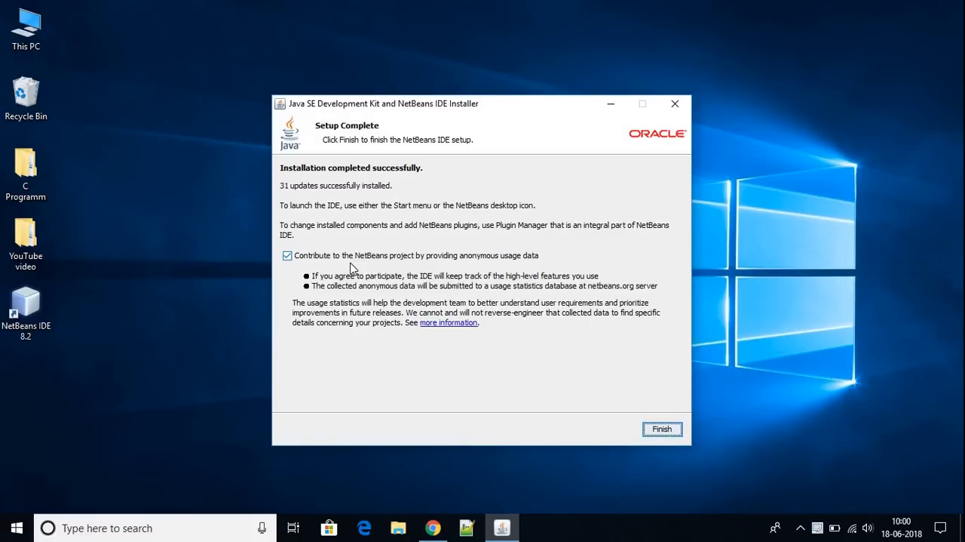
# Opt out of anonymous NetBeans usage data and close the finished installer
pyautogui.click(287, 255)
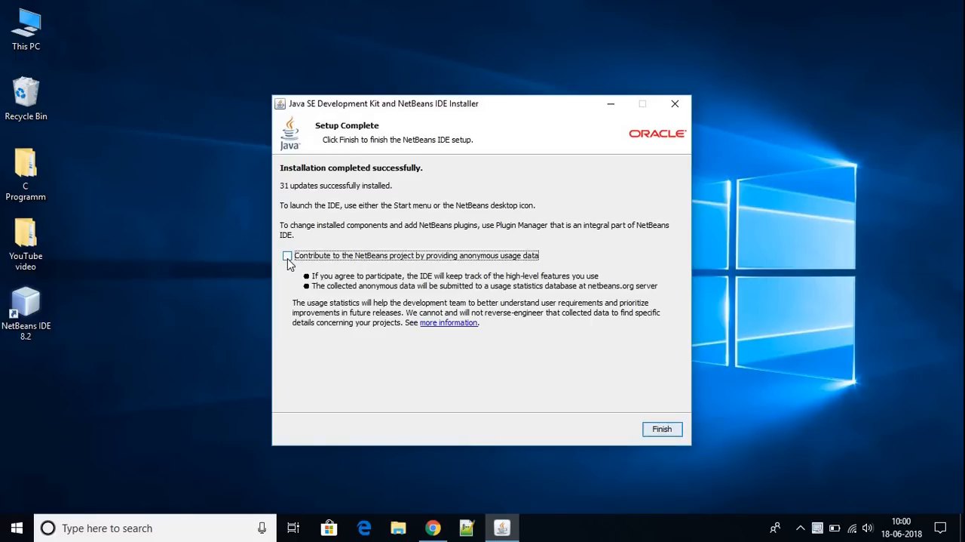
pyautogui.click(662, 428)
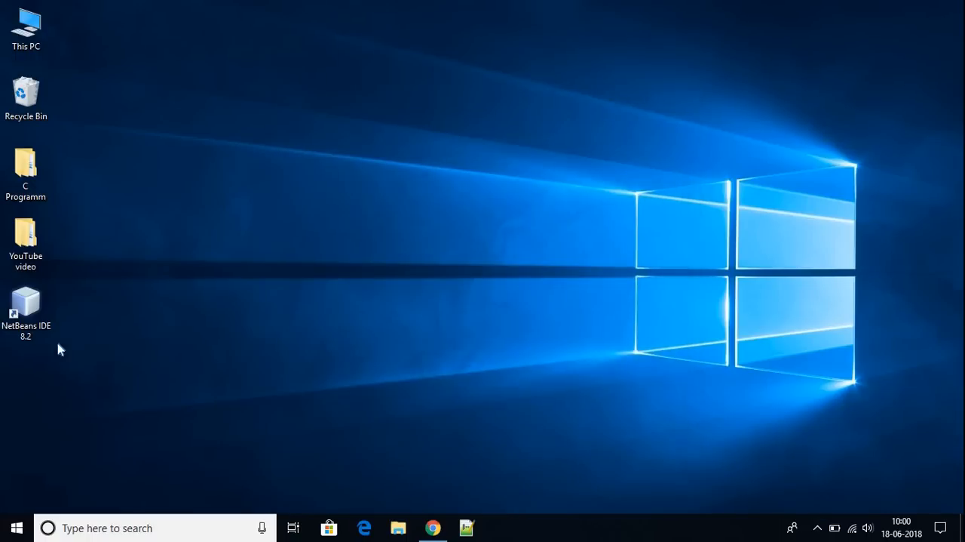
# Start NetBeans IDE 8.2 from its desktop shortcut
pyautogui.click(26, 309)
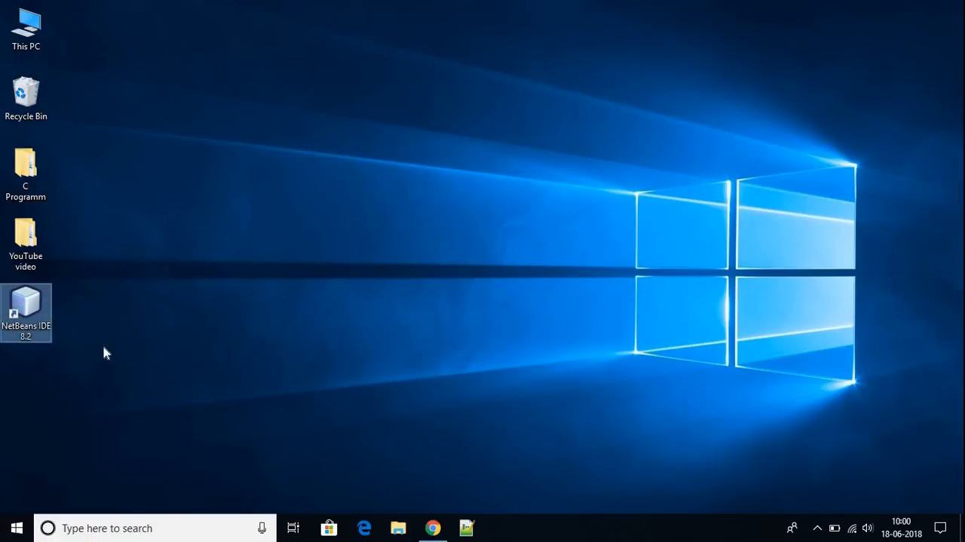
pyautogui.moveTo(30, 326)
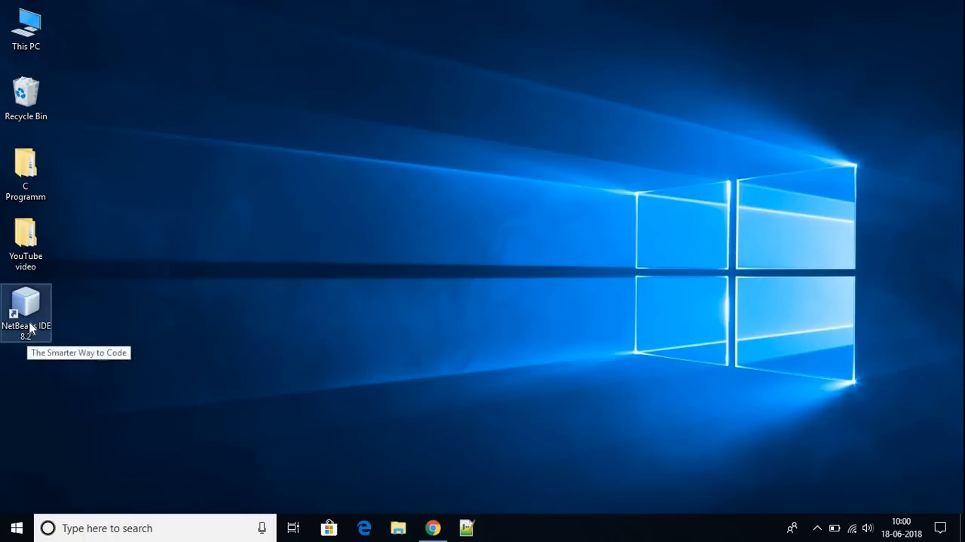
pyautogui.doubleClick(26, 307)
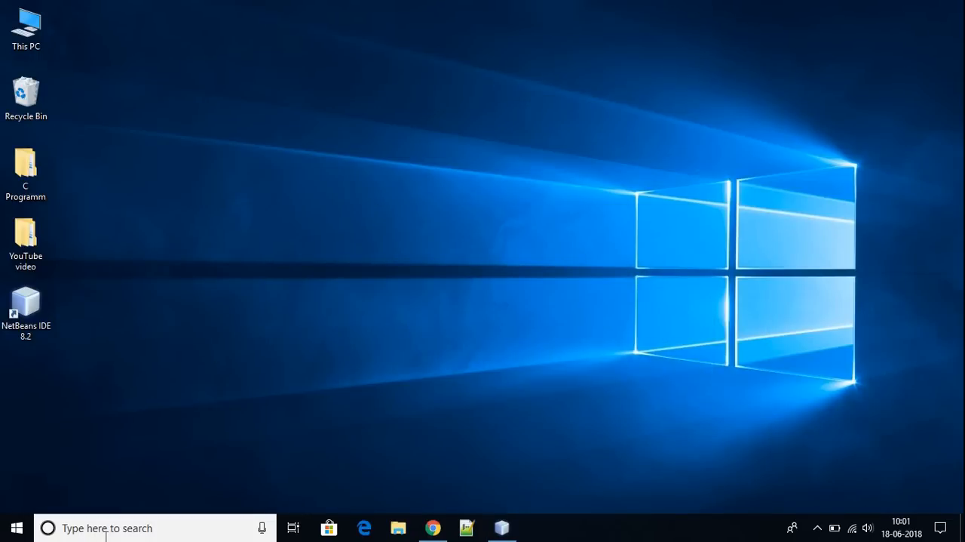
# Open Command Prompt via taskbar search and run java -version
pyautogui.write('cmd')
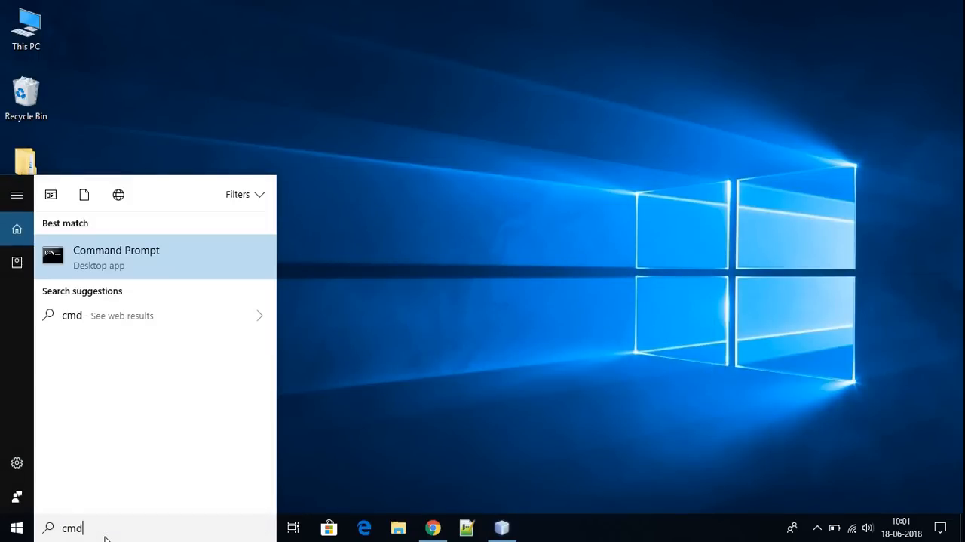
pyautogui.click(116, 257)
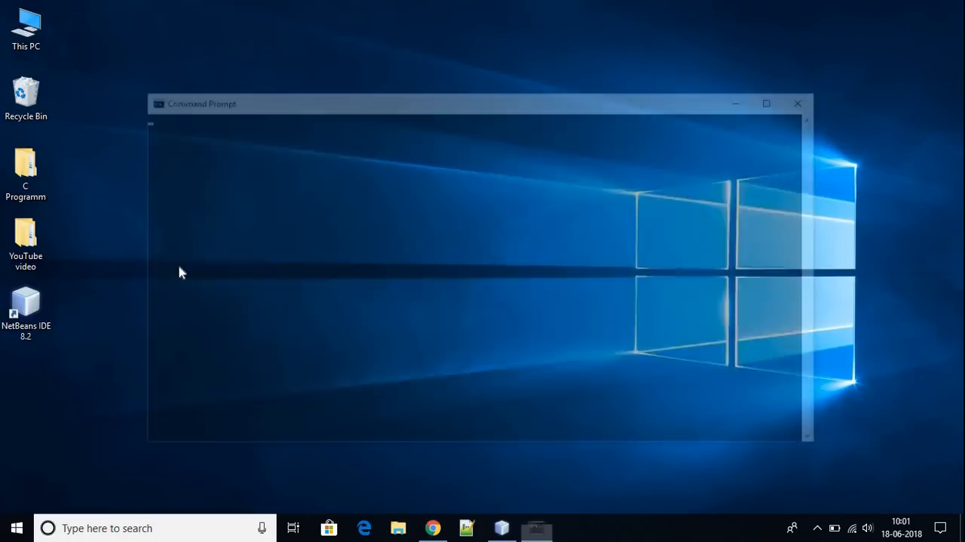
pyautogui.write('java -version')
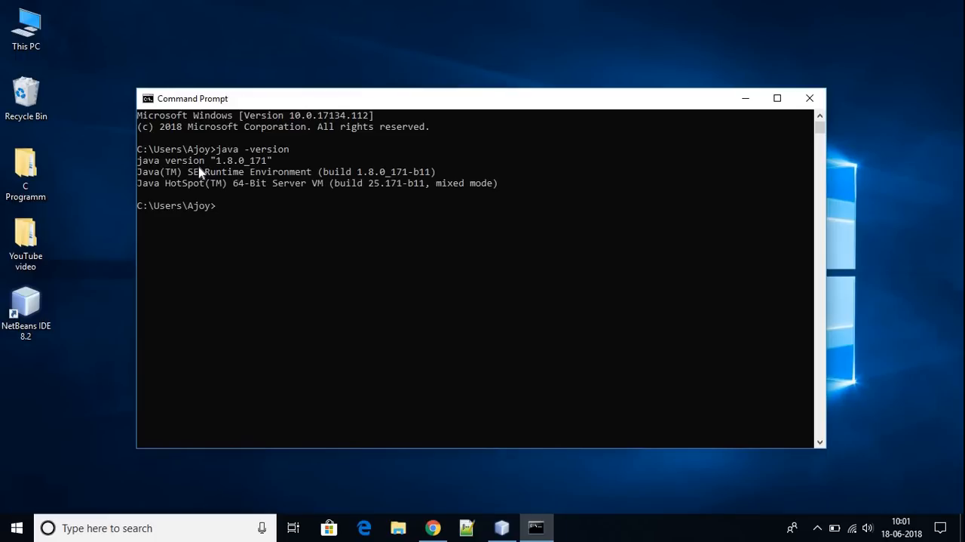
pyautogui.moveTo(222, 173)
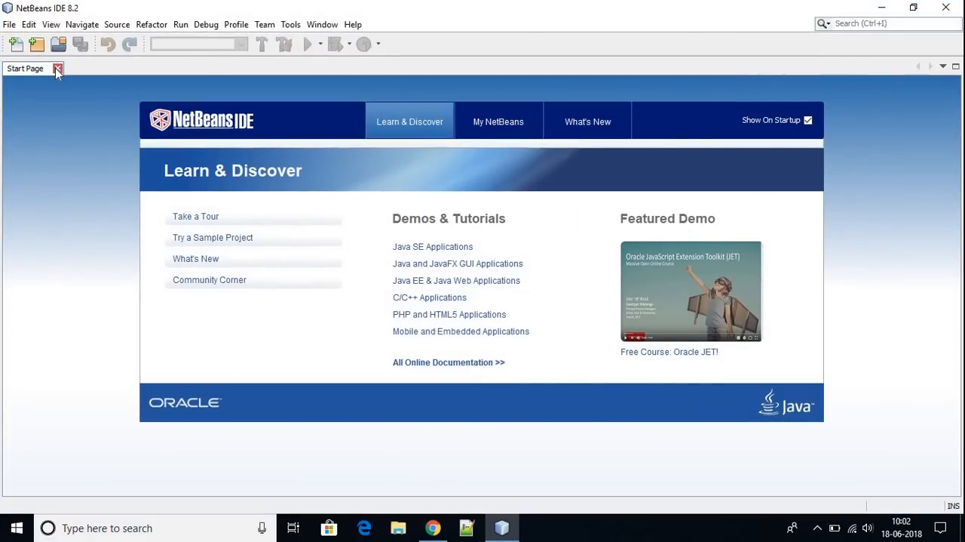
# Close the Start Page and open the New Project wizard from the File menu
pyautogui.click(58, 69)
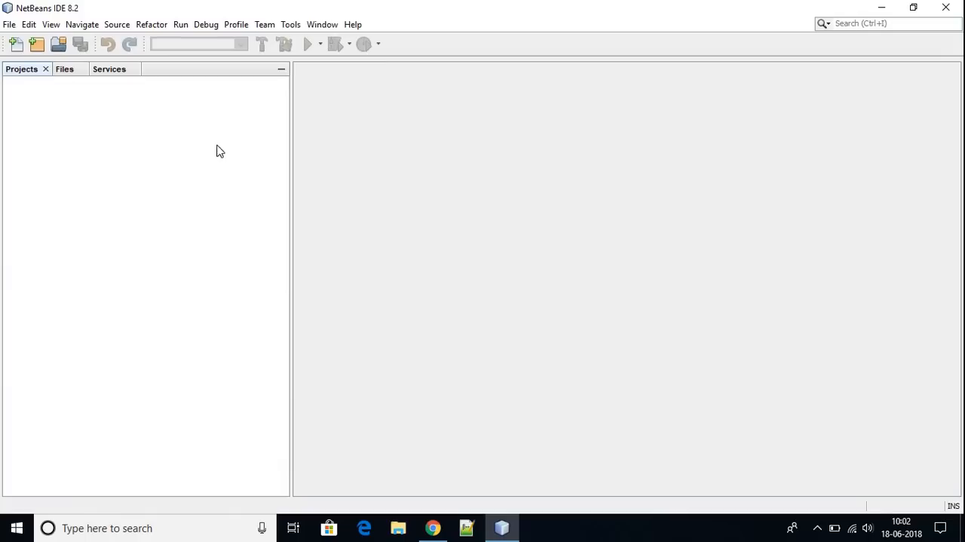
pyautogui.click(9, 24)
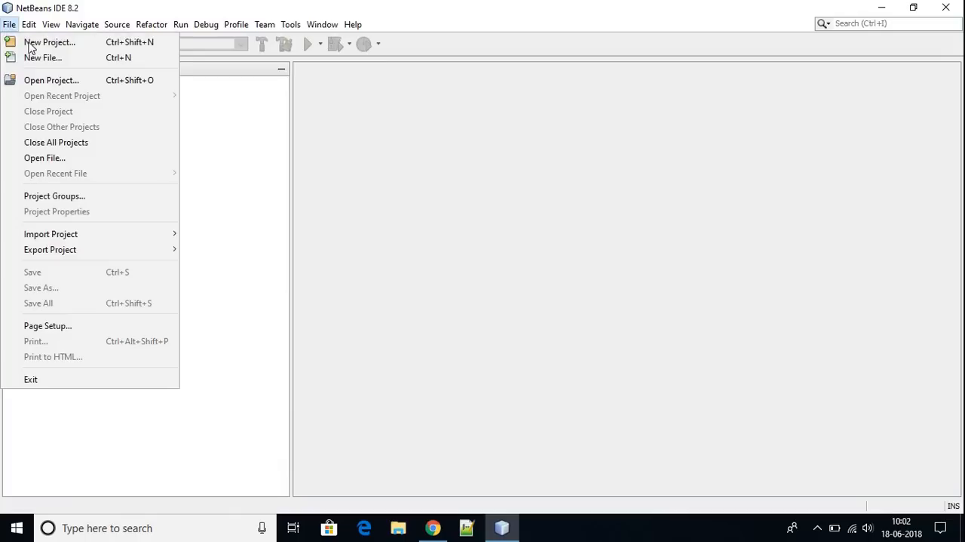
pyautogui.click(50, 42)
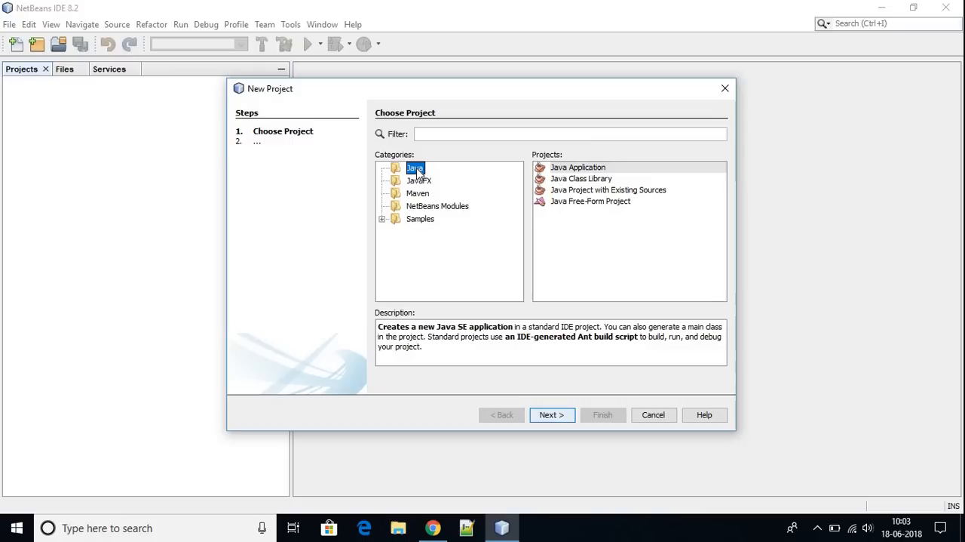
pyautogui.moveTo(561, 371)
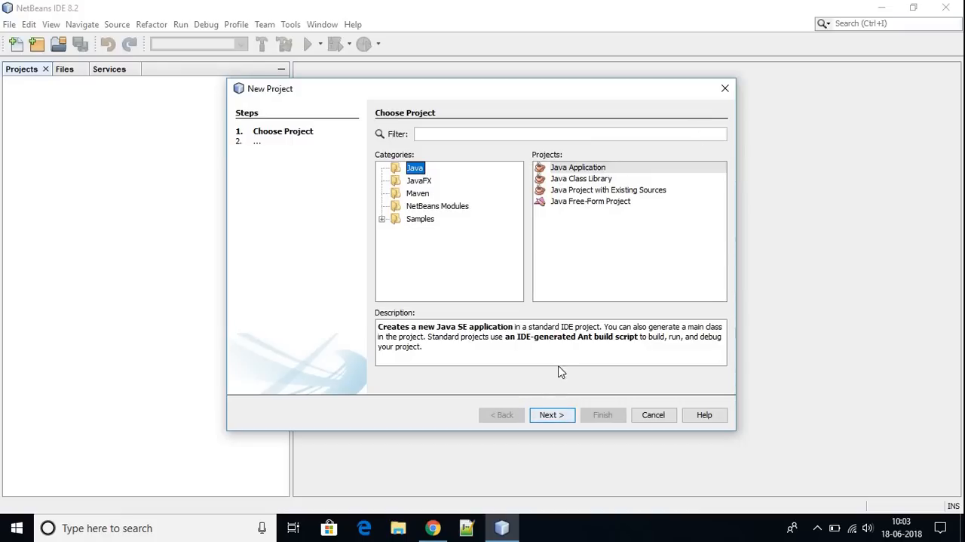
# Create the Java Application project JavaApplication1 with Create Main Class checked
pyautogui.click(551, 414)
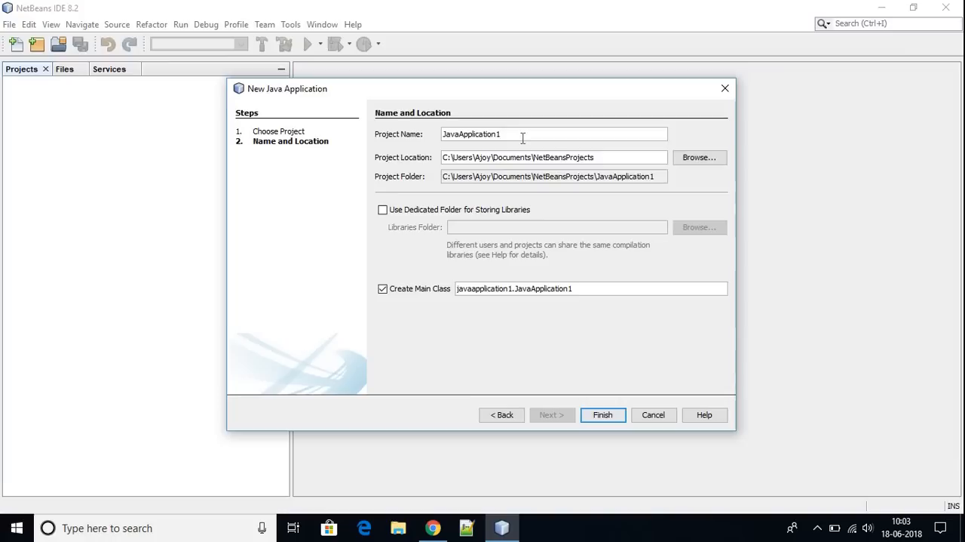
pyautogui.click(603, 414)
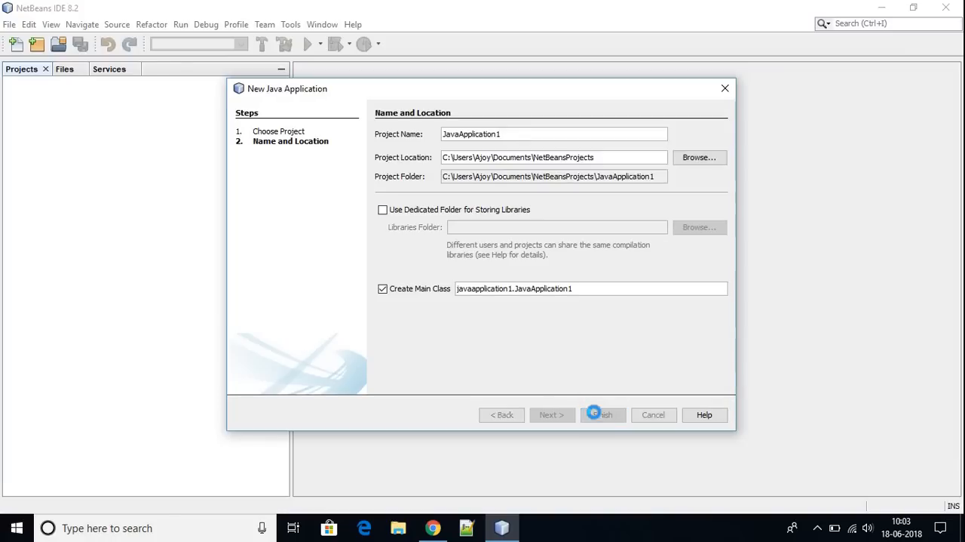
pyautogui.click(601, 414)
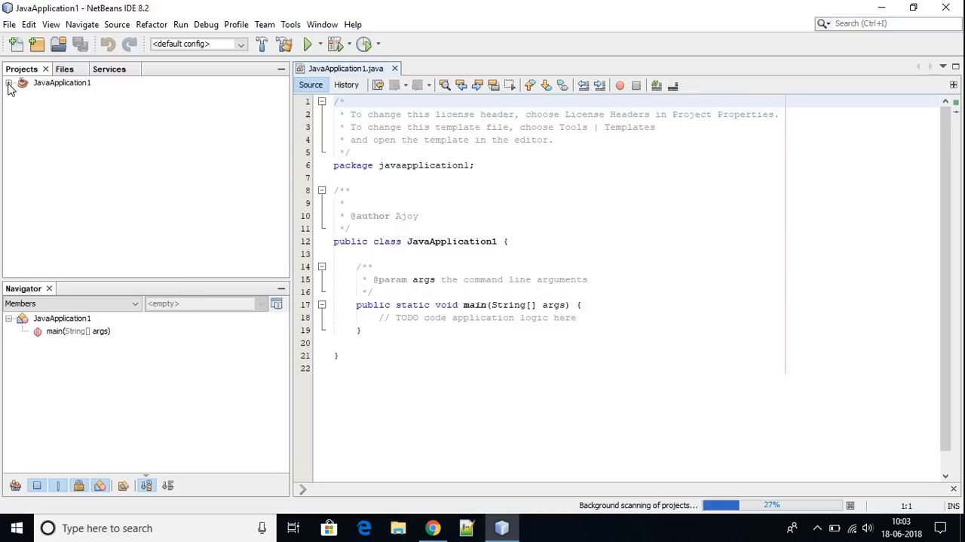
# Expand JavaApplication1 and Source Packages to reveal JavaApplication1.java
pyautogui.click(9, 82)
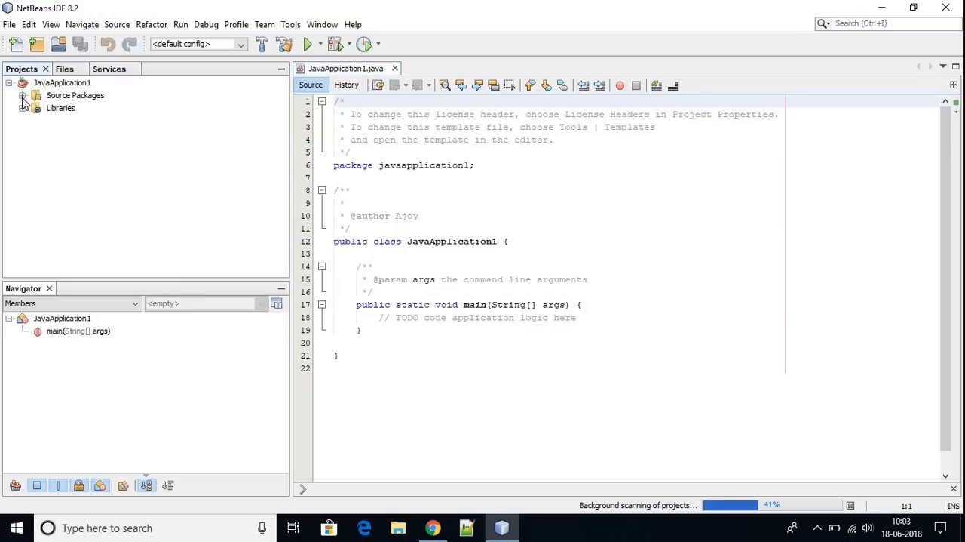
pyautogui.click(24, 95)
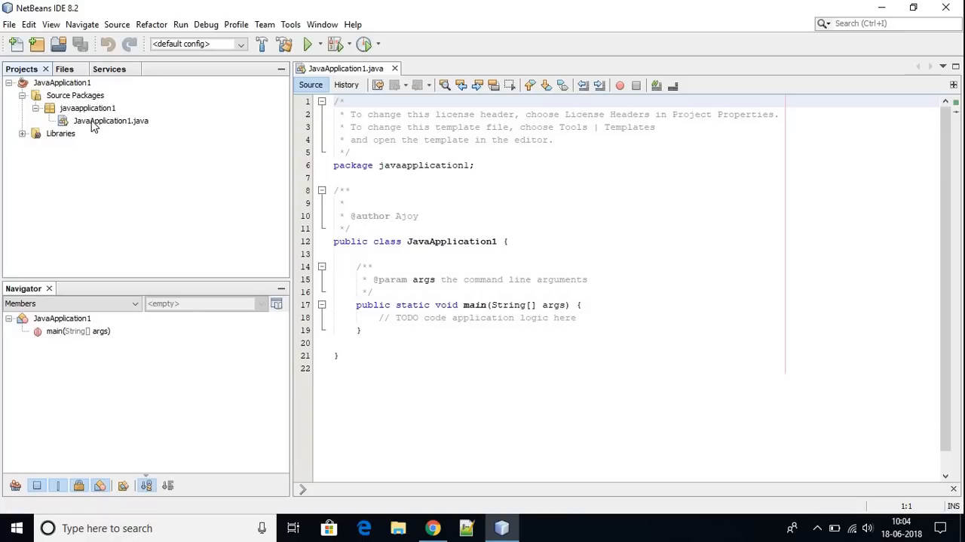
pyautogui.moveTo(110, 120)
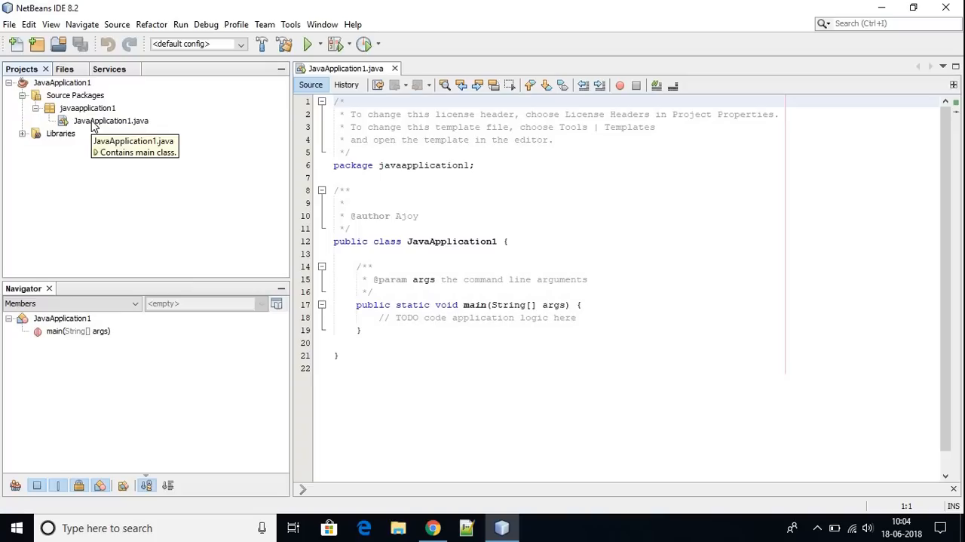
pyautogui.moveTo(111, 120)
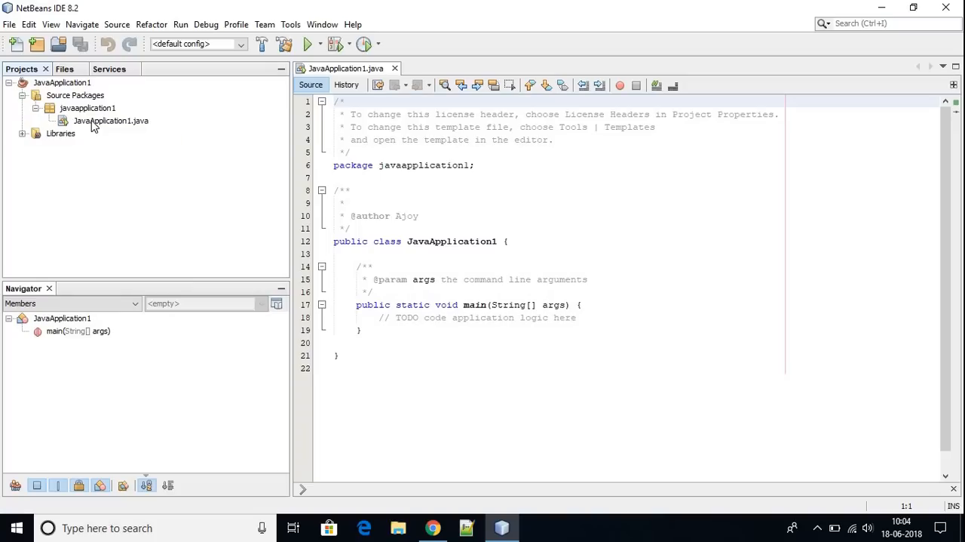
# Add System.out.print("Hello World!"); on a new line below the TODO comment
pyautogui.click(603, 317)
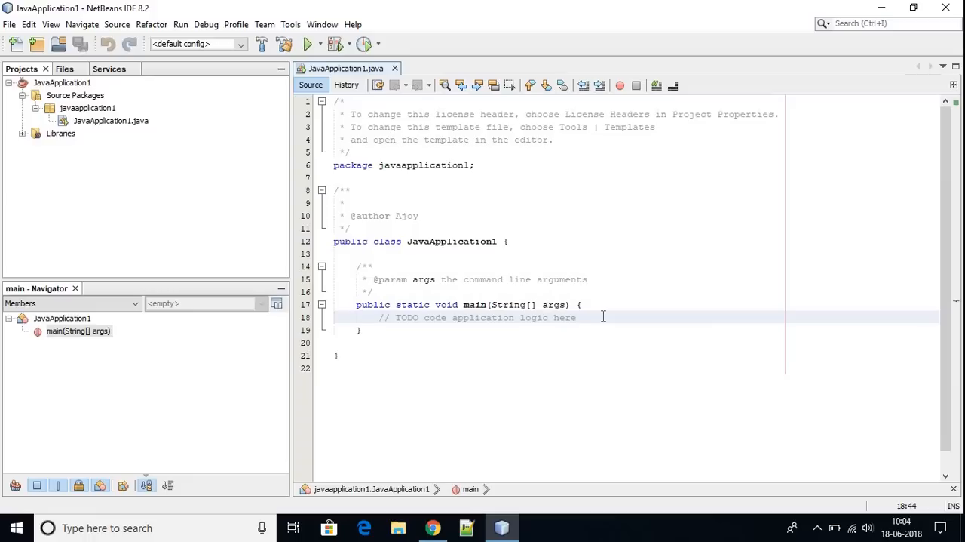
pyautogui.press('enter')
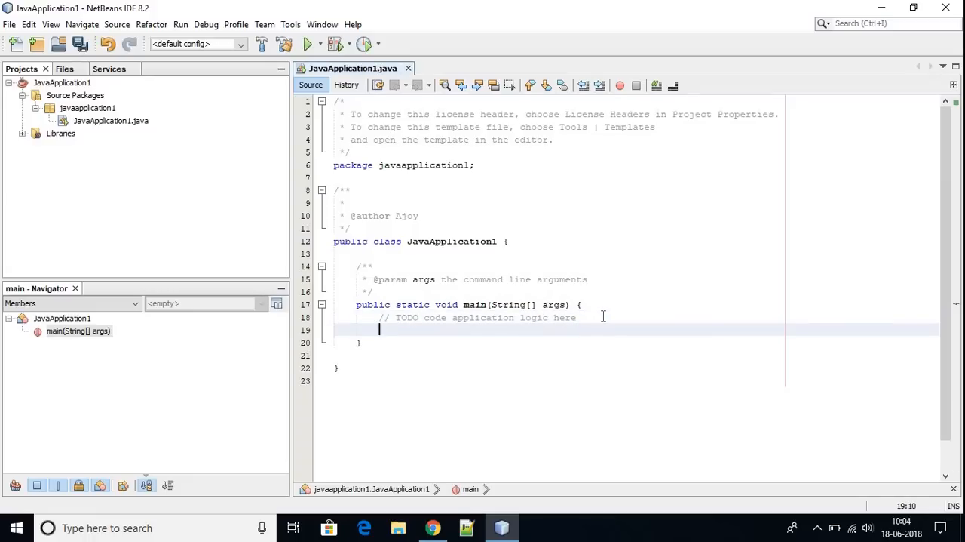
pyautogui.write('Syste')
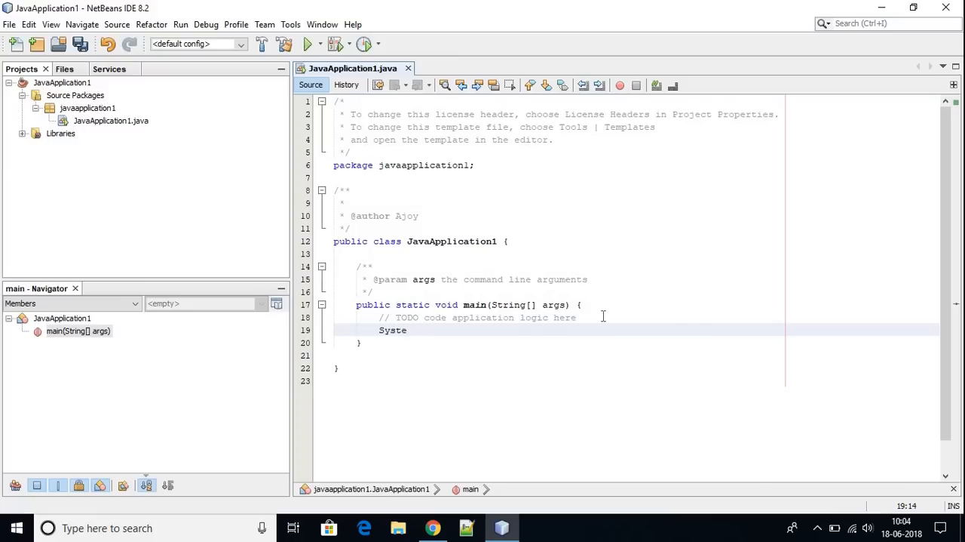
pyautogui.write('m.out.pri')
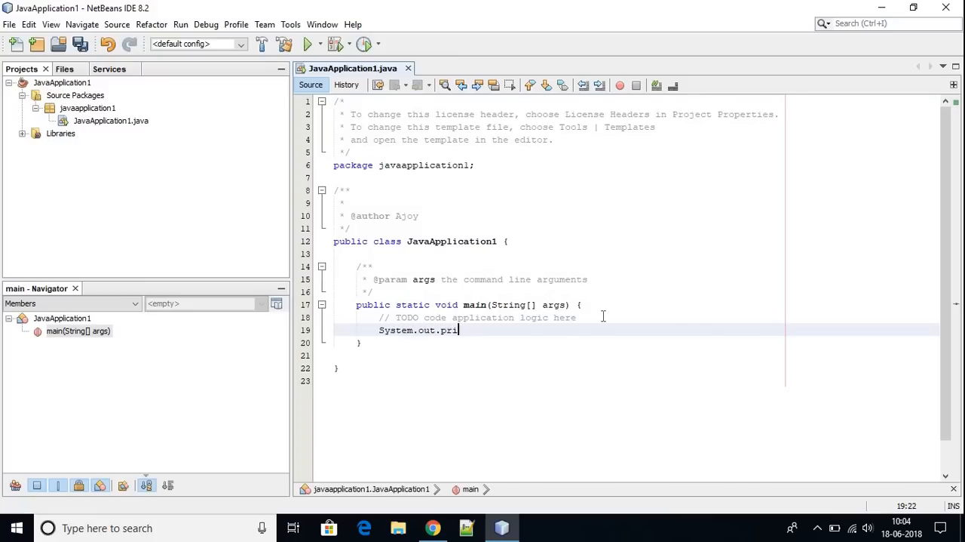
pyautogui.write('nt(')
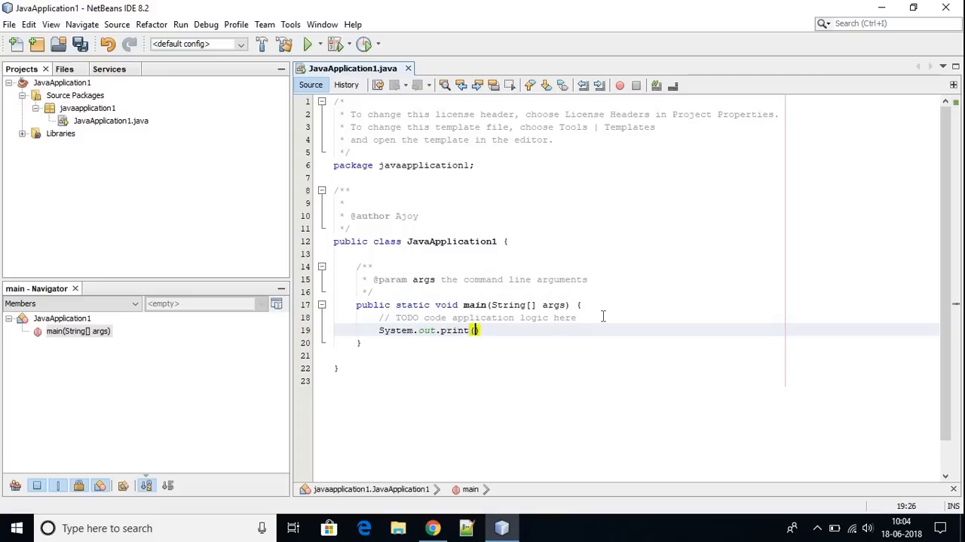
pyautogui.write('""')
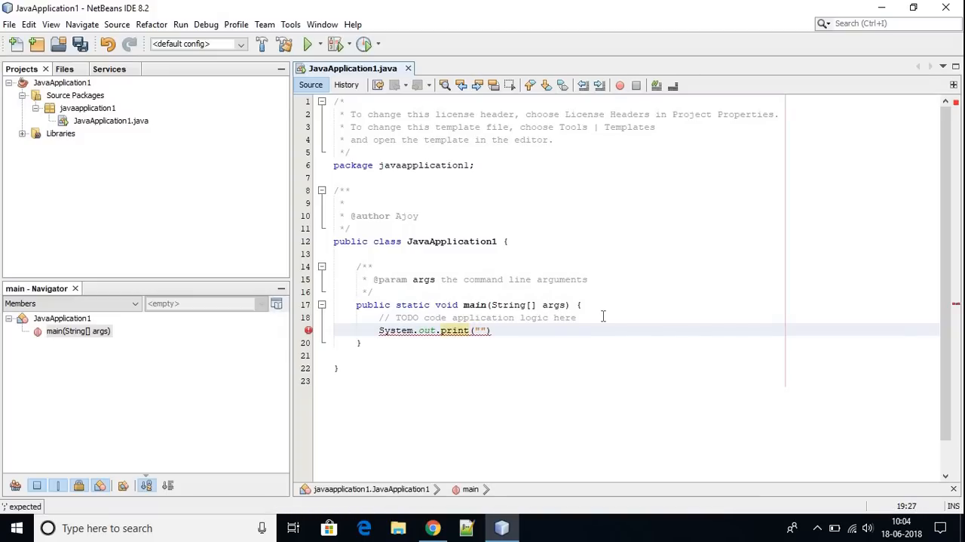
pyautogui.write('Hello World!')
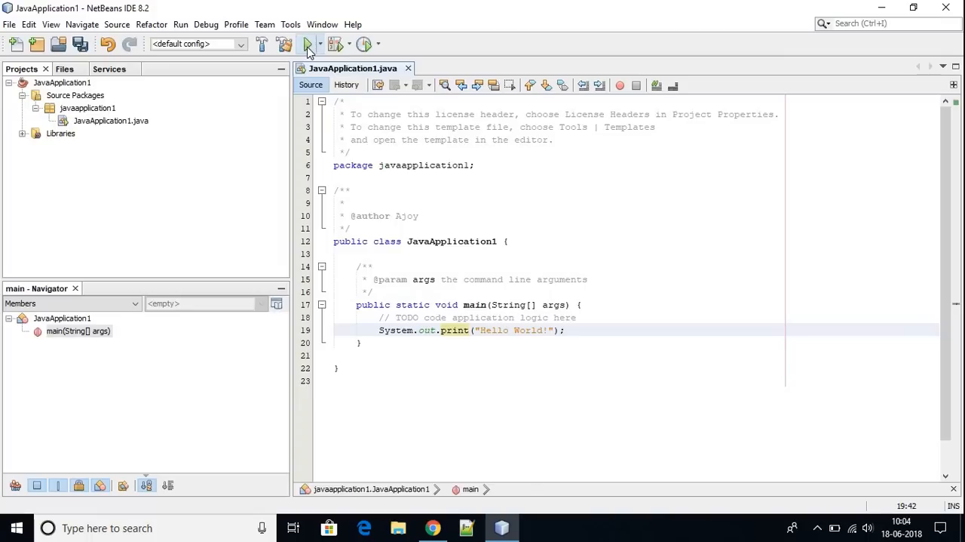
# Run JavaApplication1 with the toolbar Run Project button
pyautogui.click(308, 44)
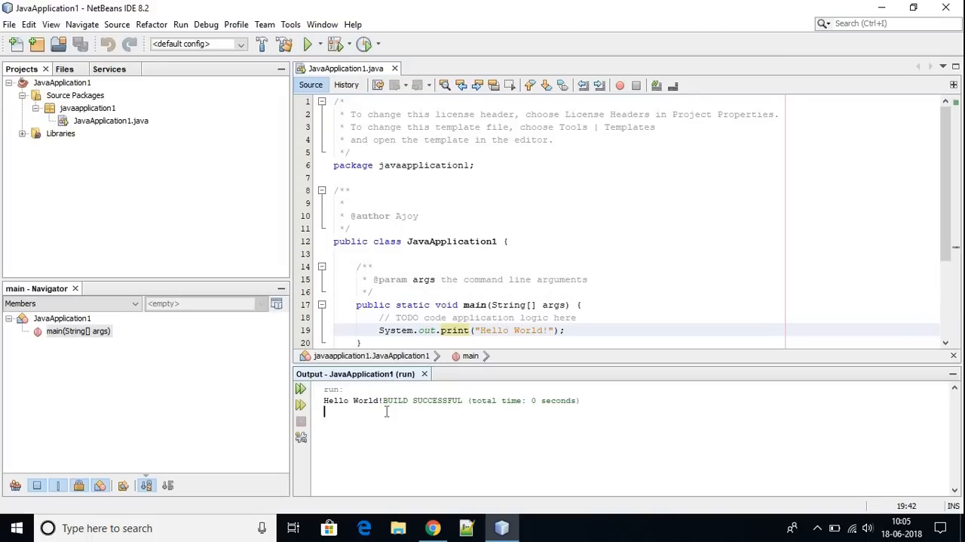
pyautogui.moveTo(347, 466)
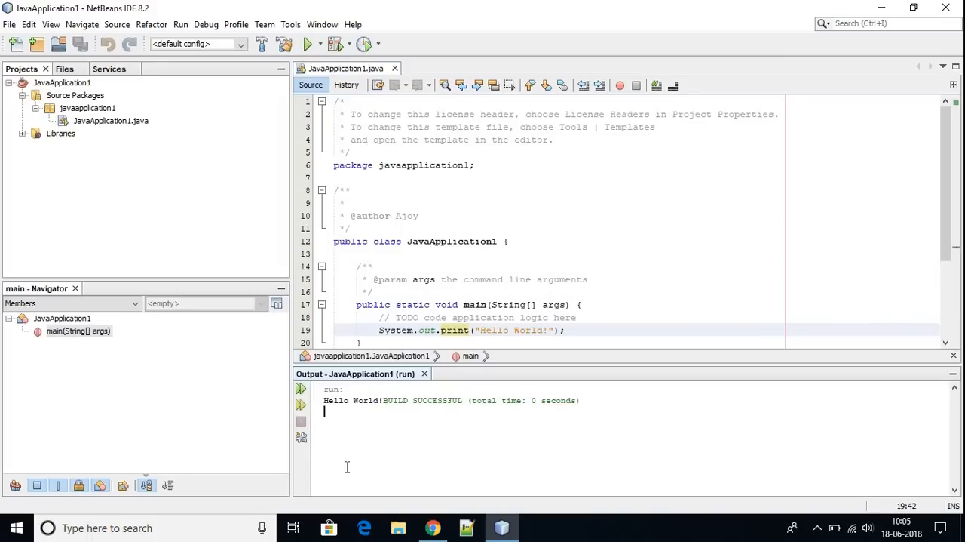